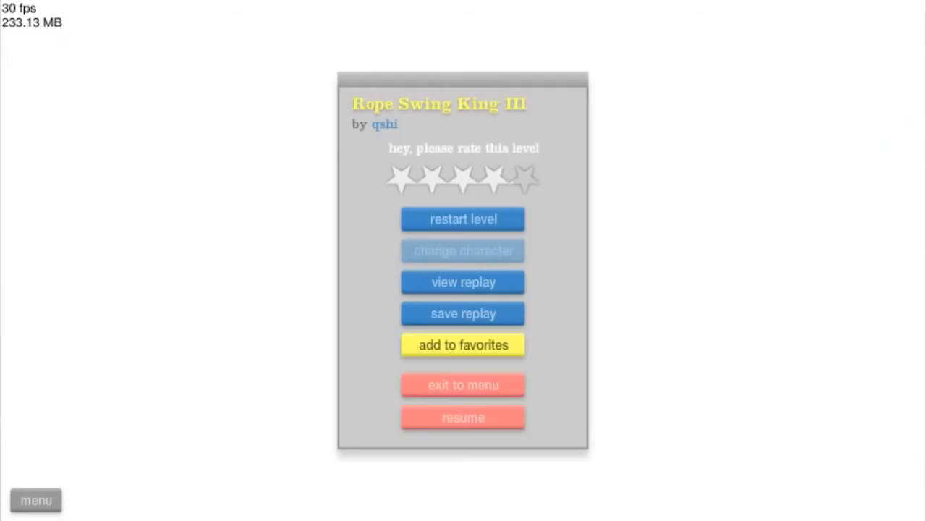
Step: Restart Rope Swing King III from the pause menu, returning the Segway rider to the starting ledge
left_click(463, 416)
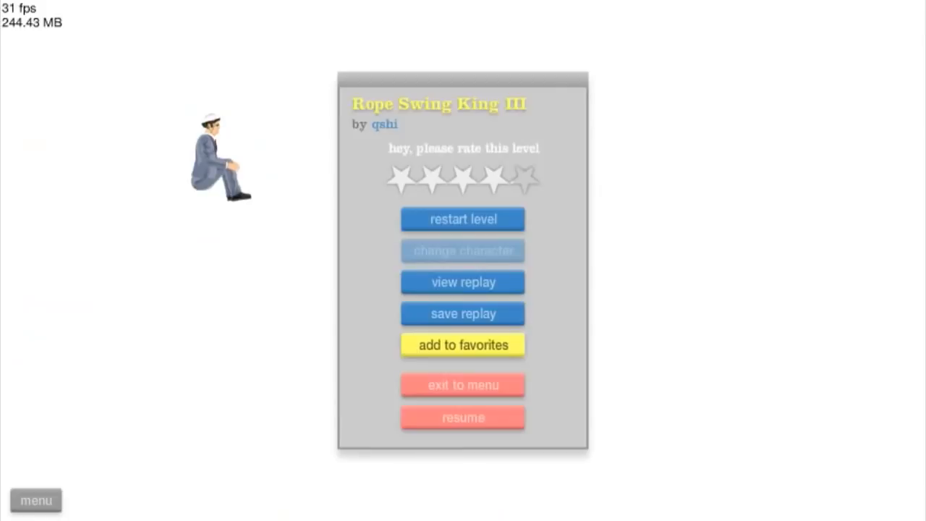
left_click(463, 416)
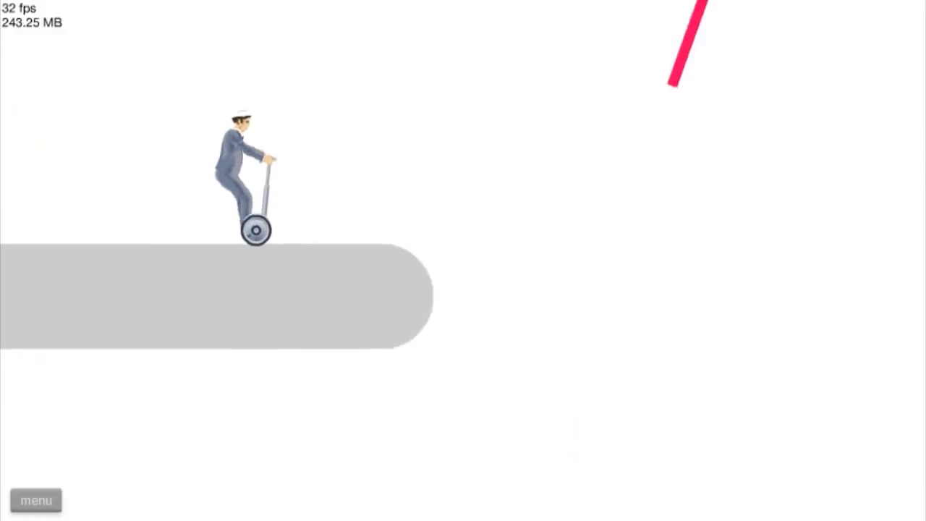